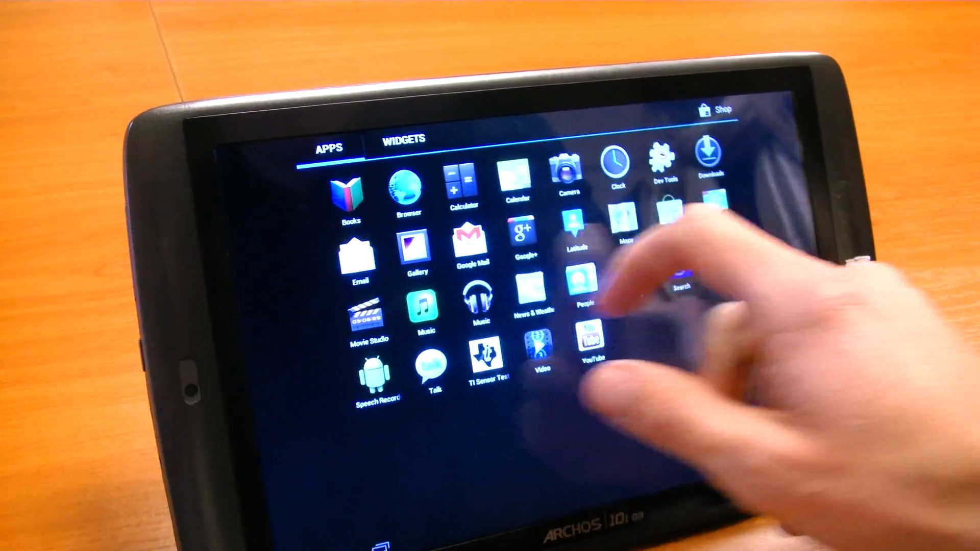
- Browse the app drawer's widget list, then return to the home screen
{"action": "left_click", "coordinate": [403, 138]}
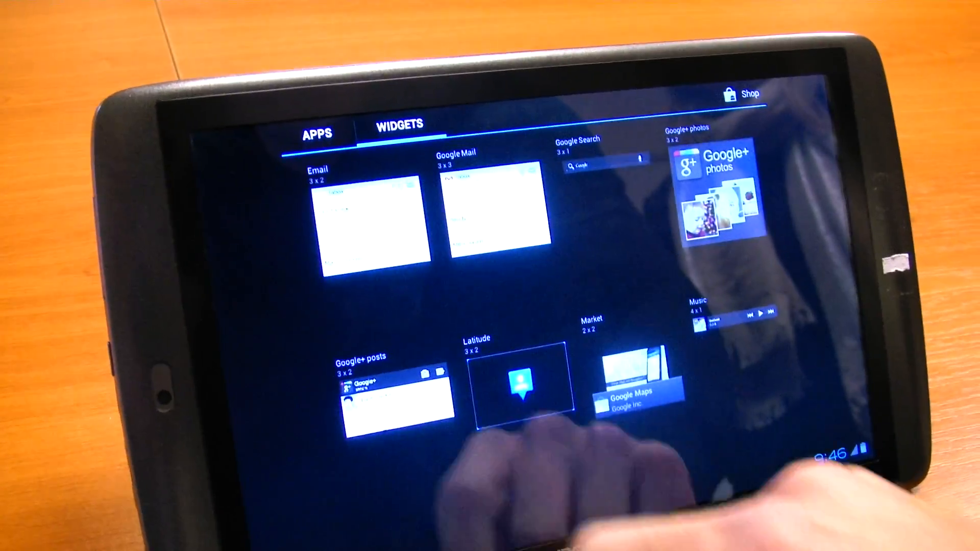
{"action": "left_click", "coordinate": [316, 133]}
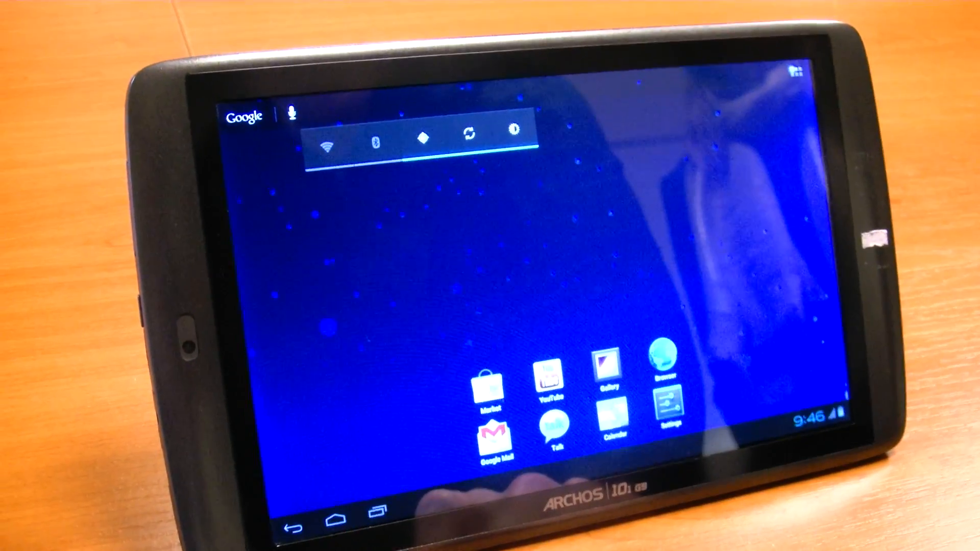
- Launch Gallery and scroll down through the Pictures album thumbnails
{"action": "left_click", "coordinate": [614, 370]}
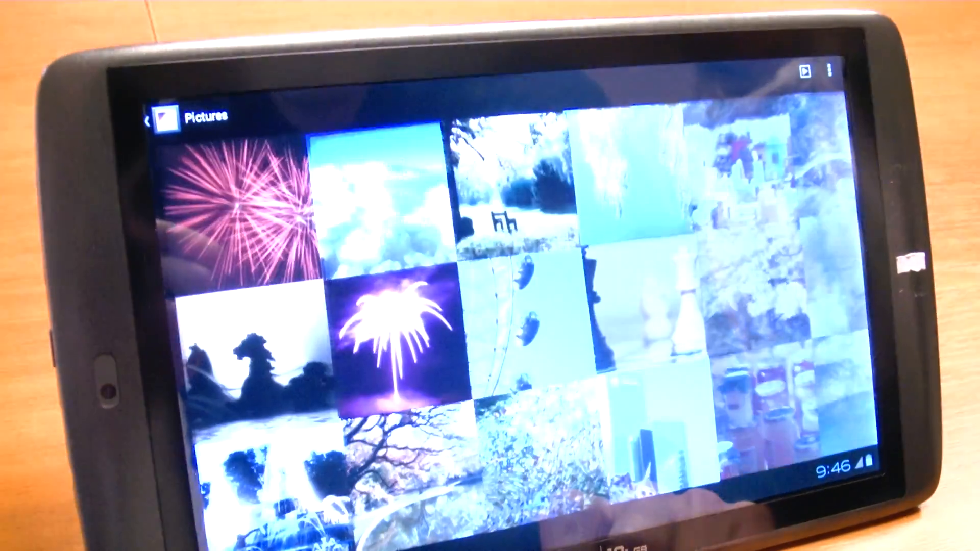
{"action": "scroll", "scroll_direction": "down", "scroll_amount": 3}
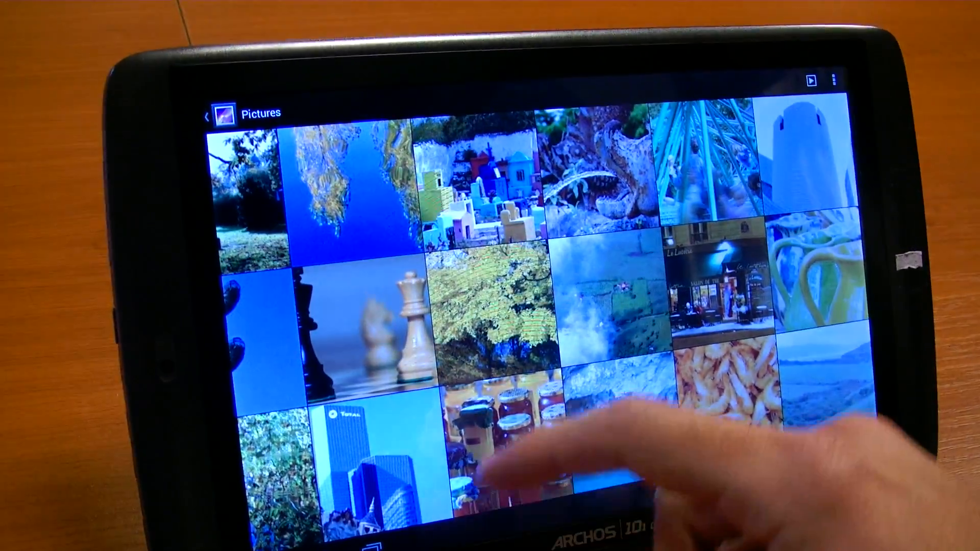